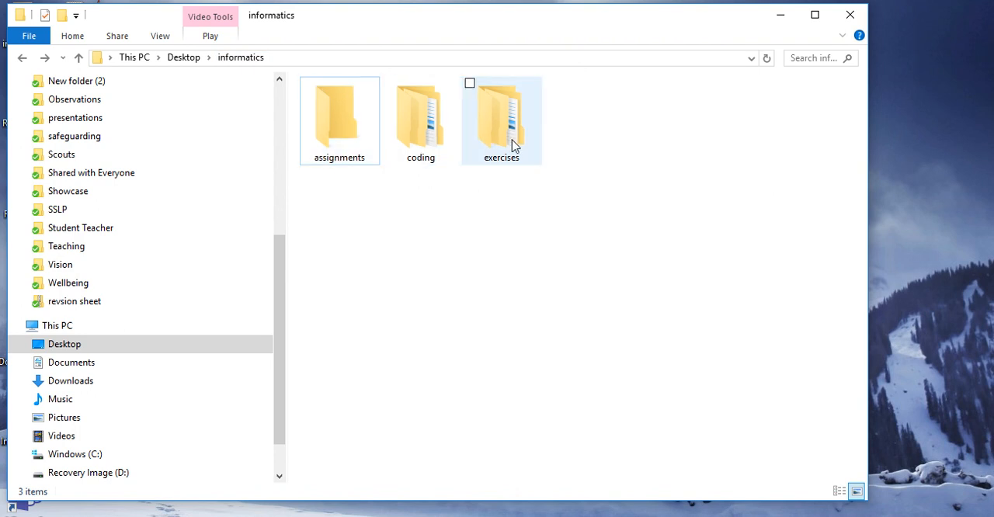
{"action": "mouse_move", "coordinate": [622, 171]}
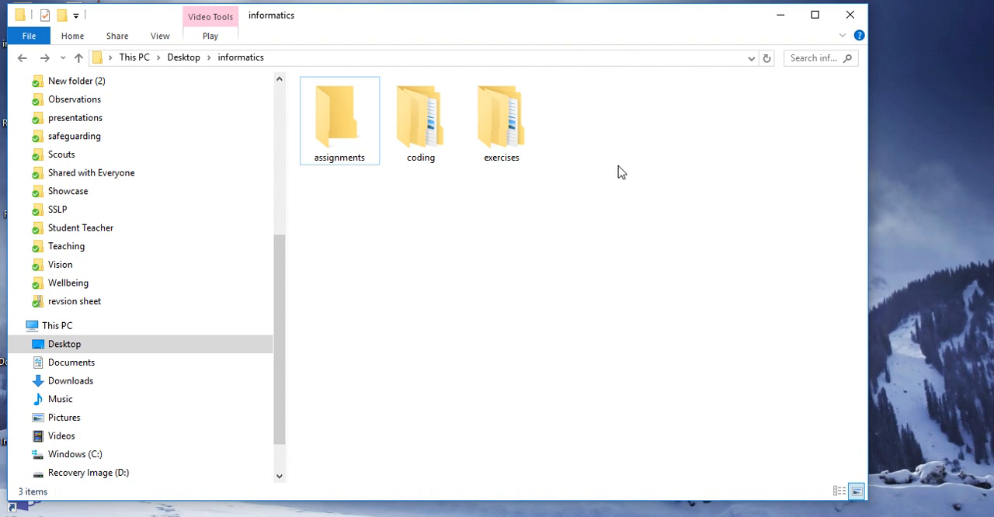
{"action": "mouse_move", "coordinate": [715, 155]}
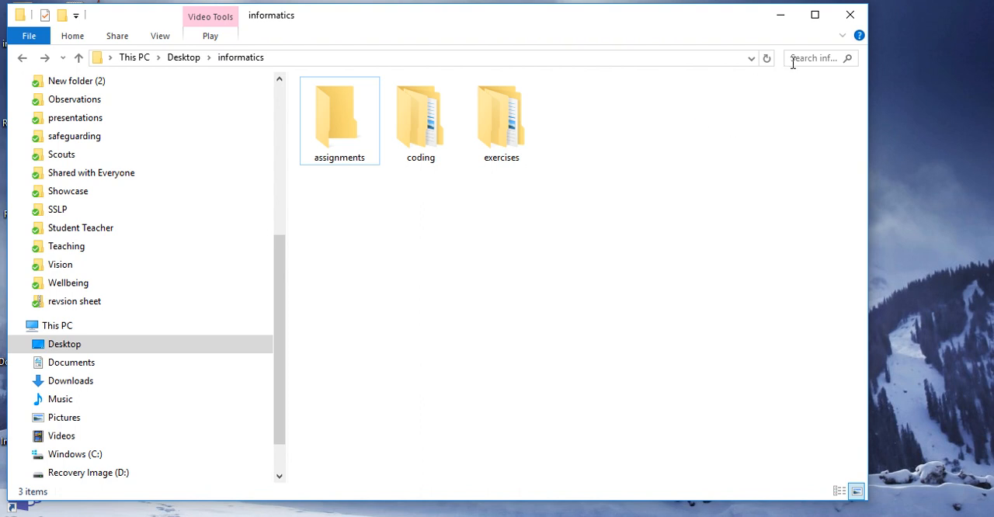
Step: Search the informatics folder for "Matl" so only Matlock Scheme remains in the results
{"action": "left_click", "coordinate": [816, 57]}
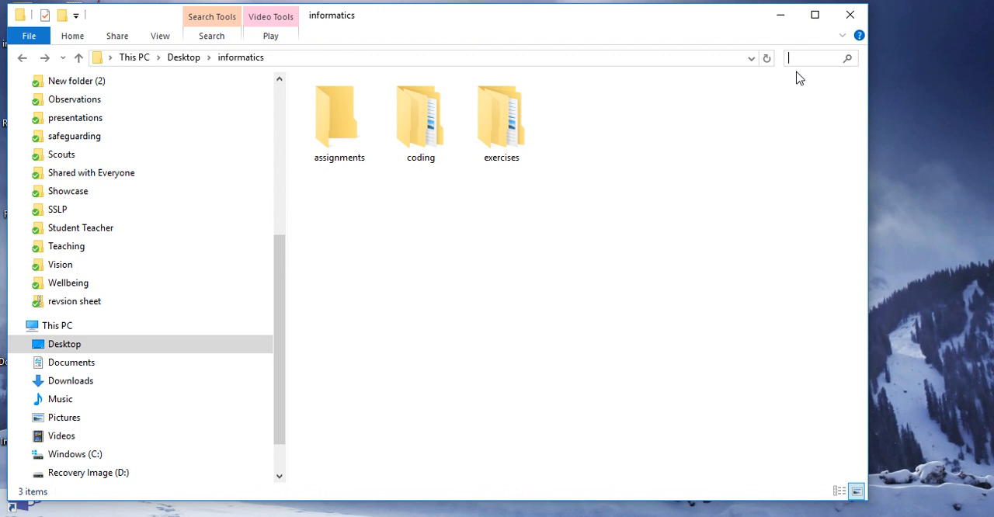
{"action": "type", "text": "Mat"}
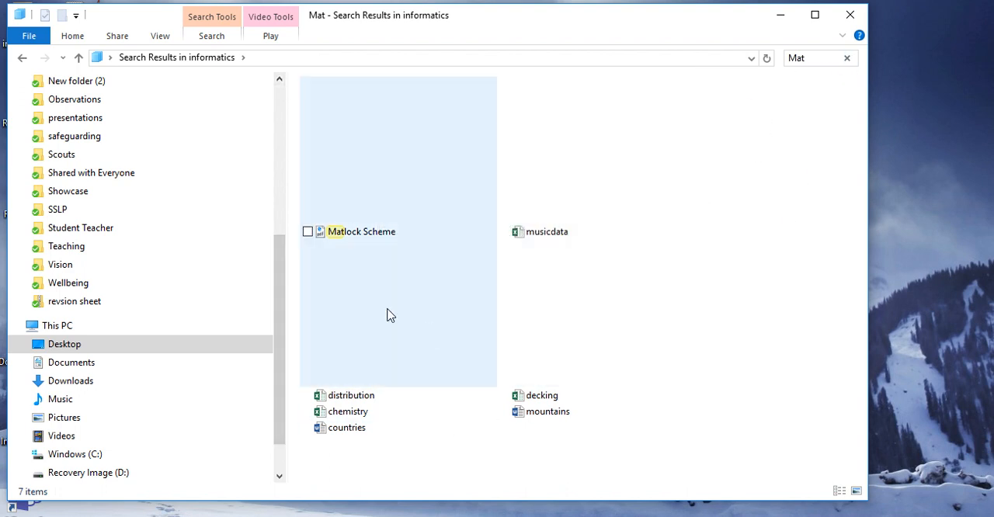
{"action": "left_click", "coordinate": [808, 58]}
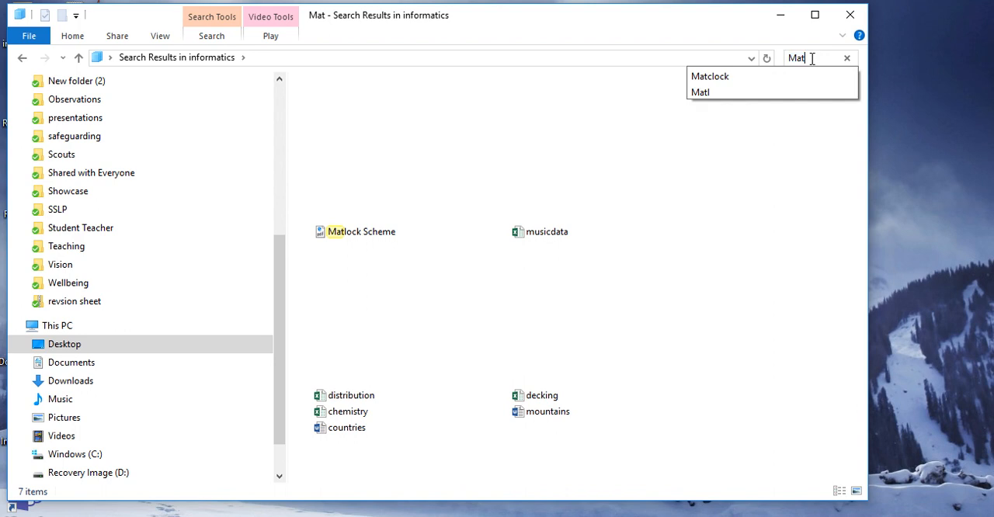
{"action": "type", "text": "lo"}
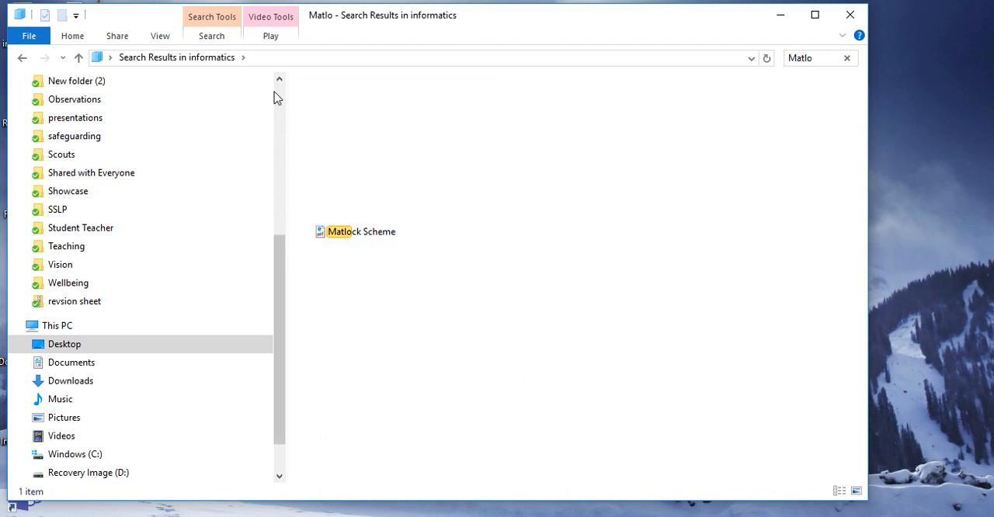
Step: Switch the results to Details view showing date, type, size and folder columns
{"action": "left_click", "coordinate": [160, 36]}
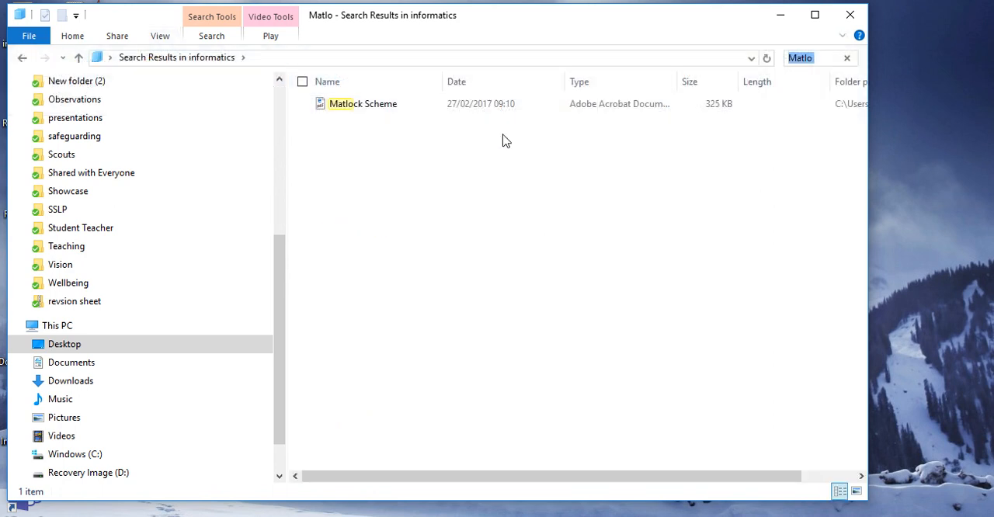
{"action": "mouse_move", "coordinate": [394, 122]}
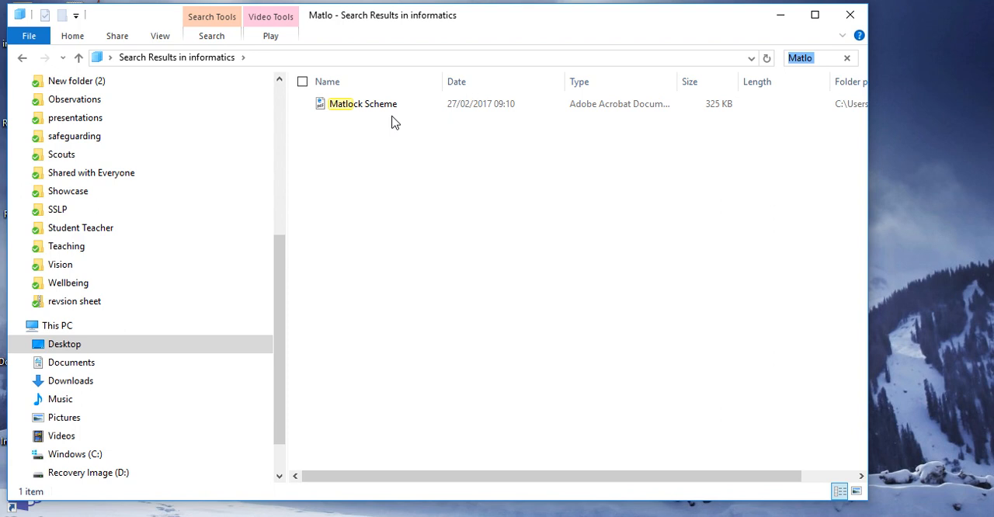
Step: Enable File name extensions so the result reads Matlock Scheme.pdf
{"action": "left_click", "coordinate": [160, 36]}
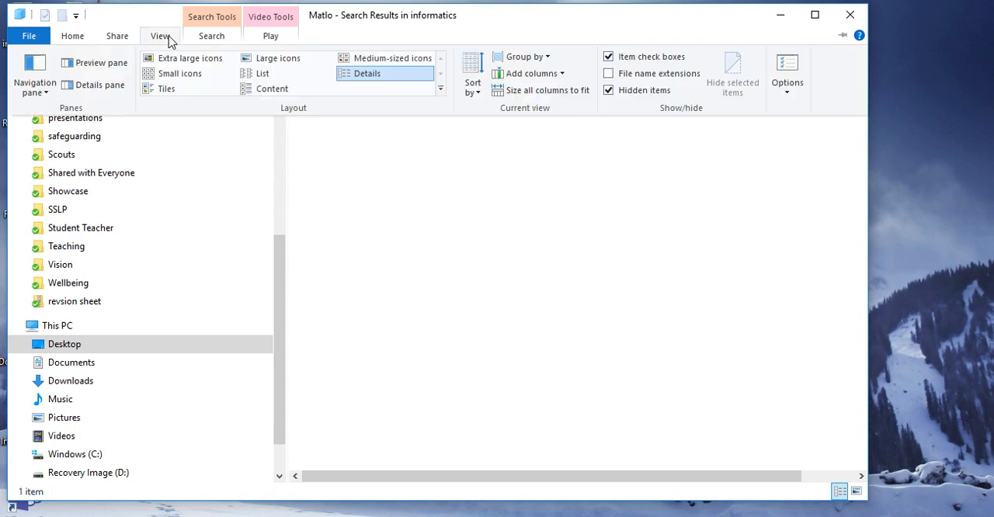
{"action": "left_click", "coordinate": [160, 36]}
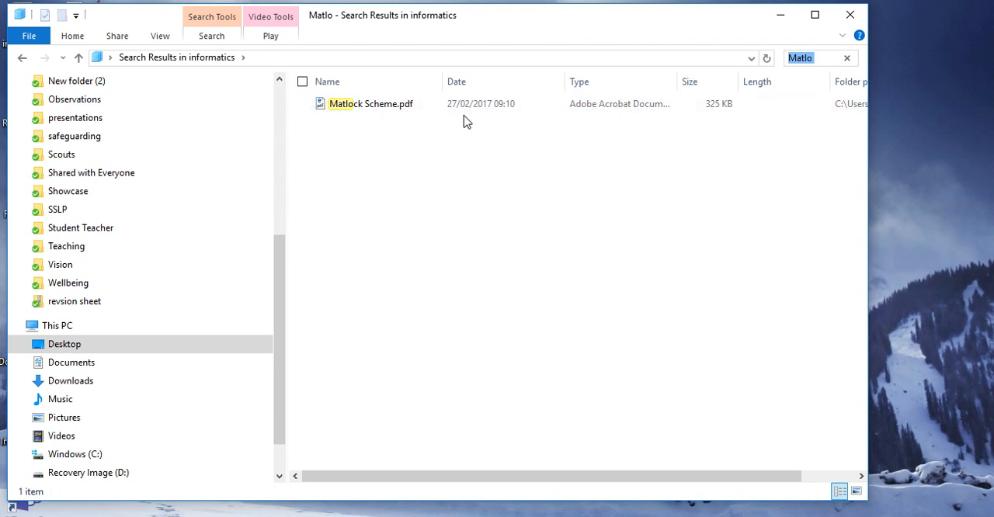
{"action": "mouse_move", "coordinate": [513, 123]}
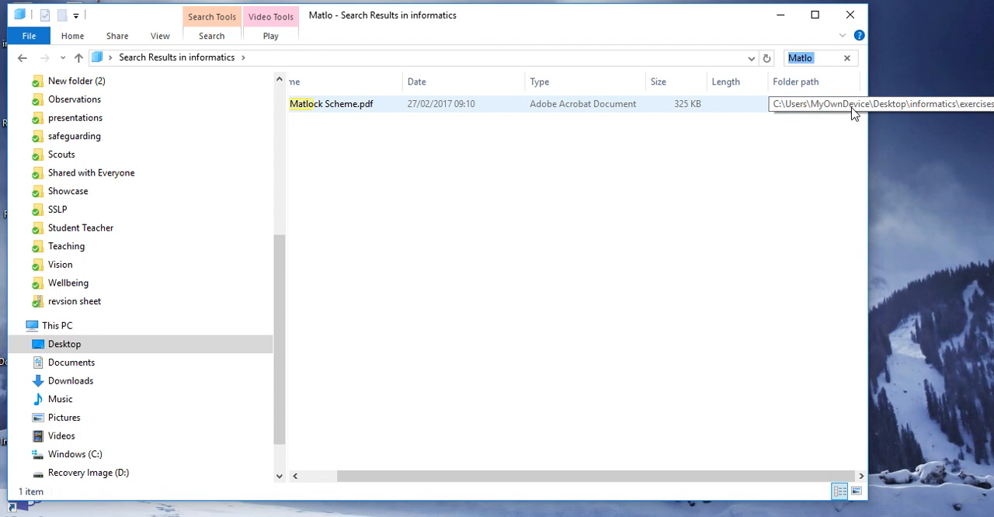
{"action": "mouse_move", "coordinate": [359, 136]}
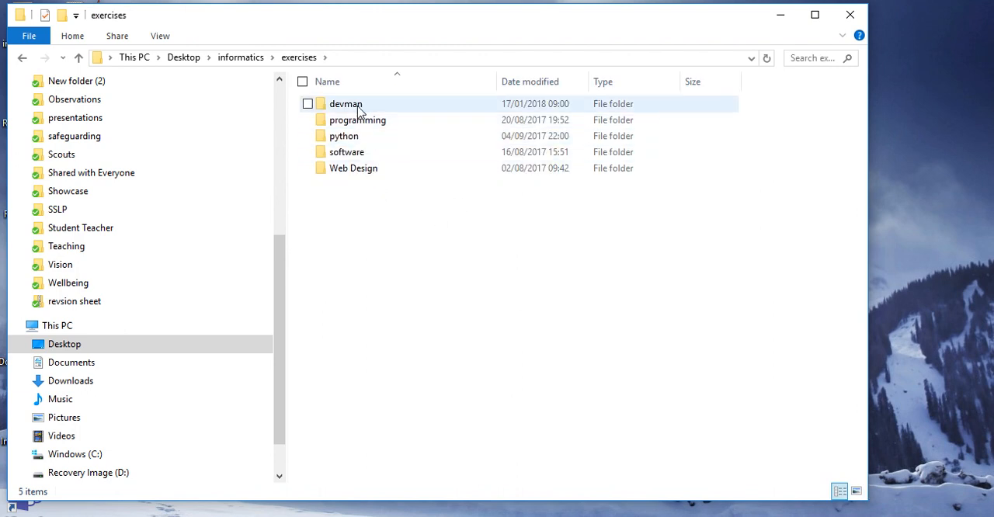
Step: Enter the devman folder under exercises, where Matlock Scheme.pdf is listed
{"action": "double_click", "coordinate": [345, 103]}
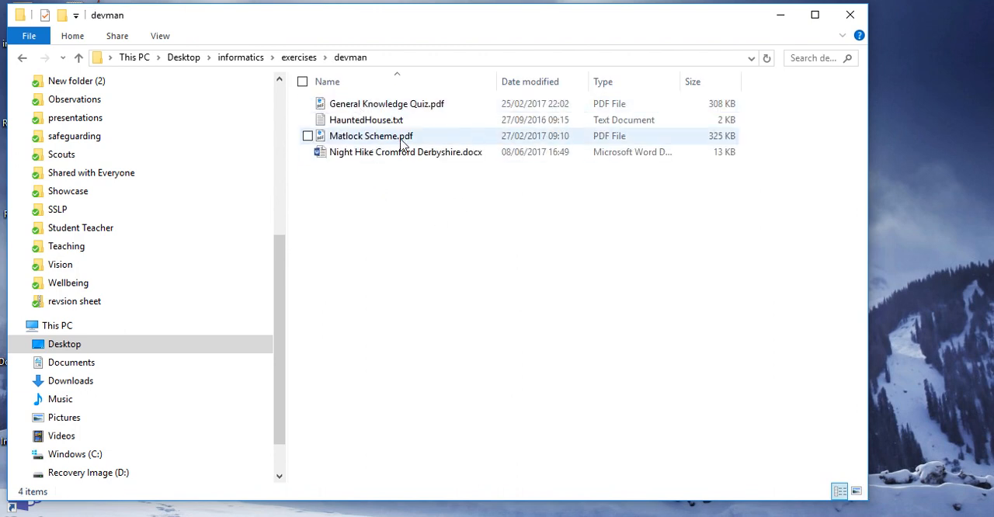
{"action": "mouse_move", "coordinate": [705, 143]}
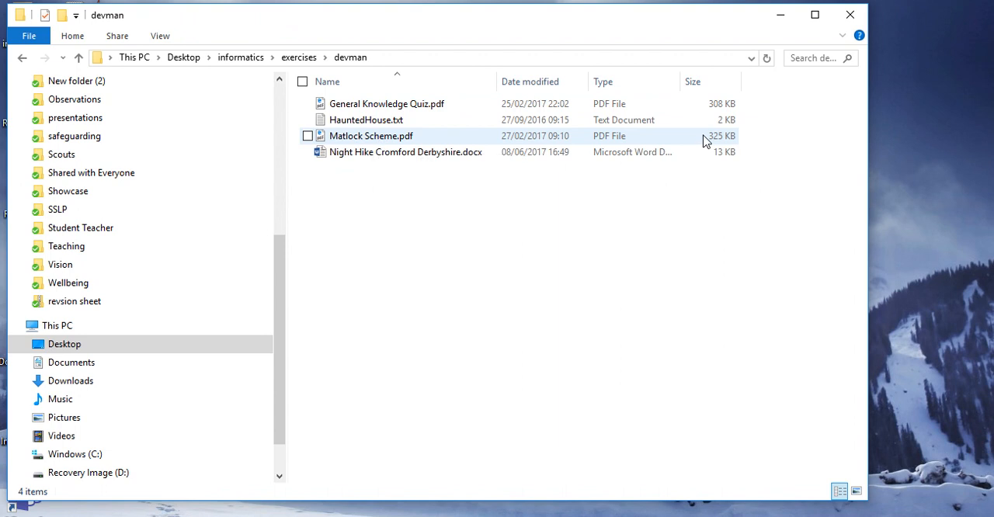